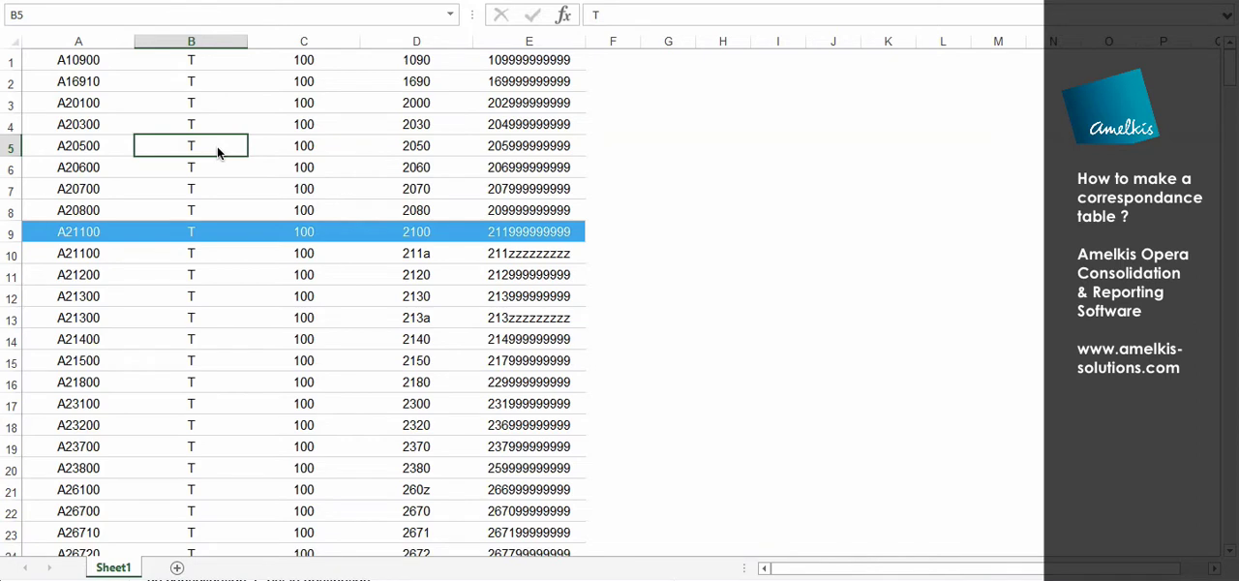
Highlight column A of account codes and scroll down through its rows.
click(77, 41)
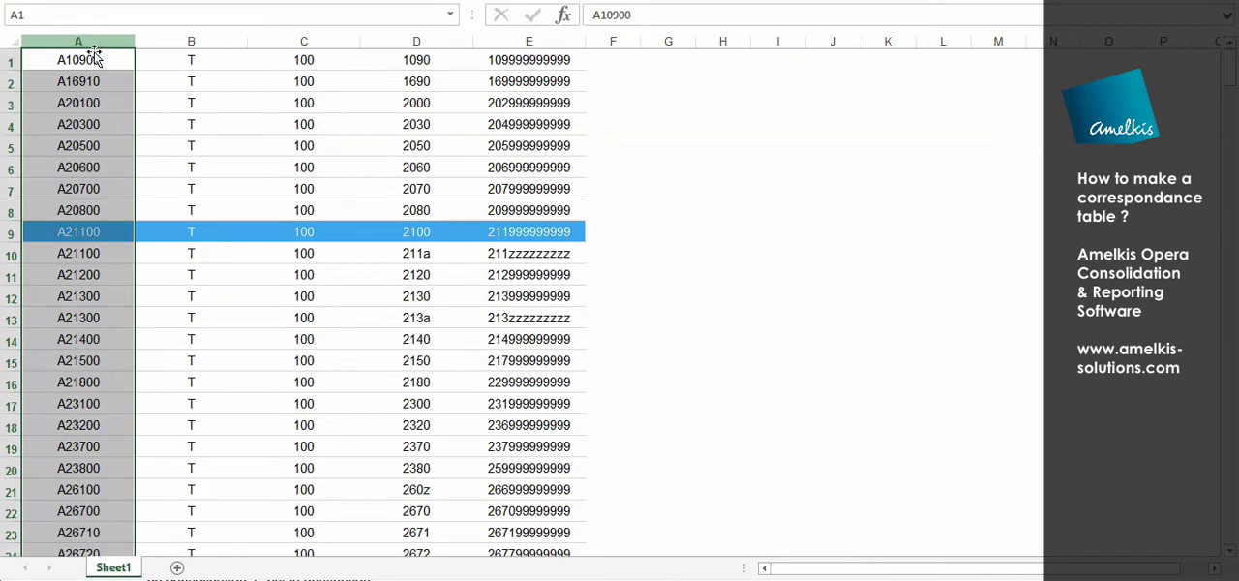
mouse_move(79, 296)
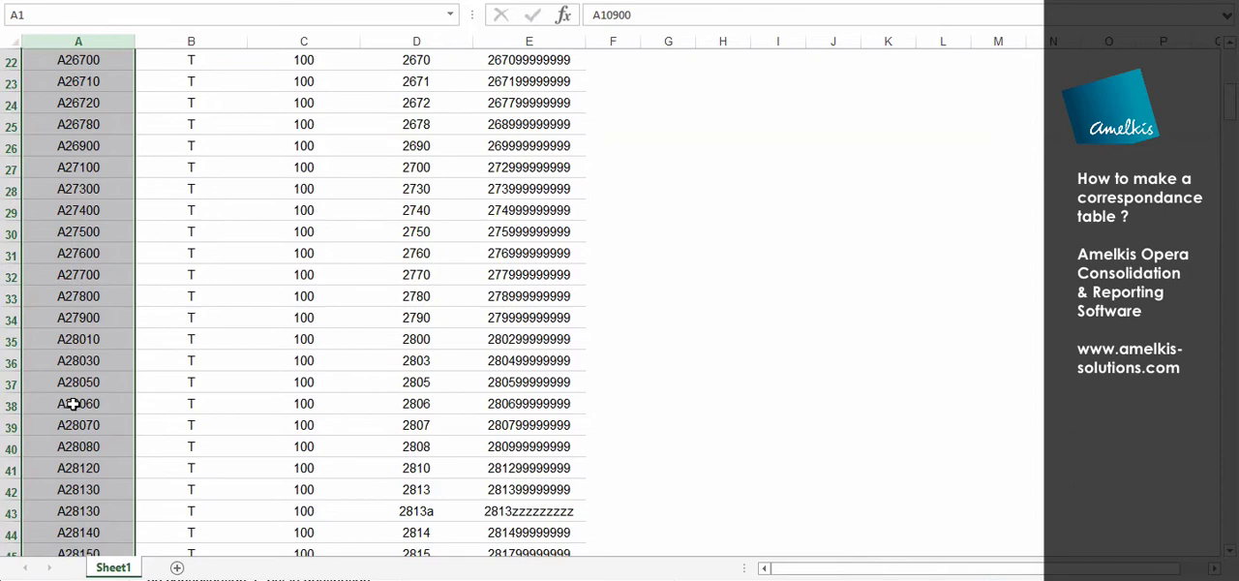
scroll(down, 3)
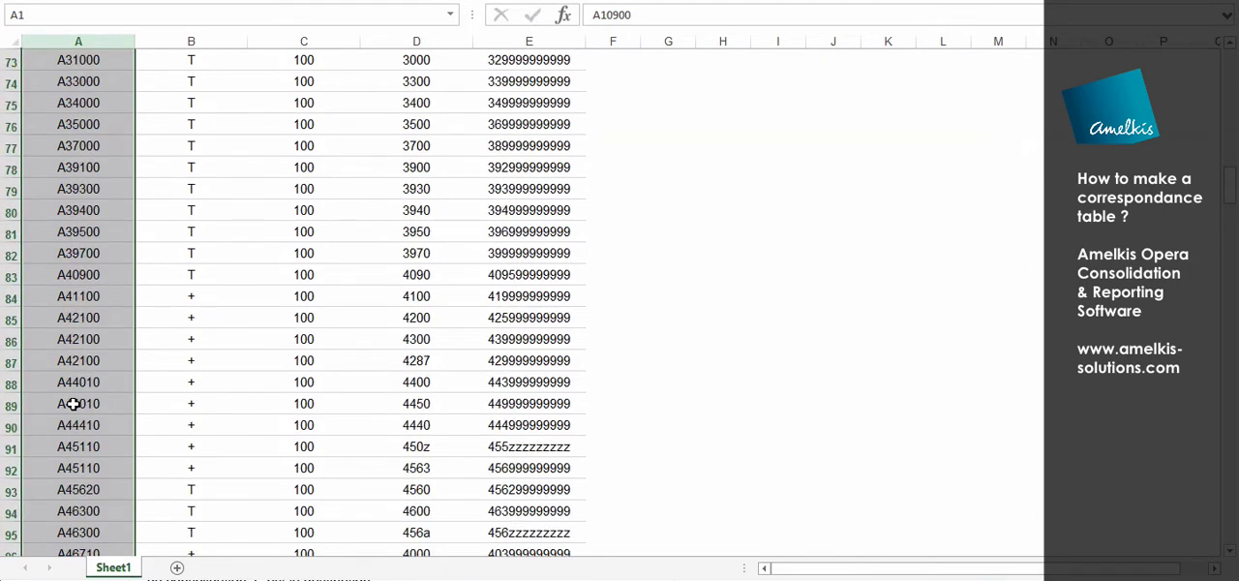
scroll(down, 3)
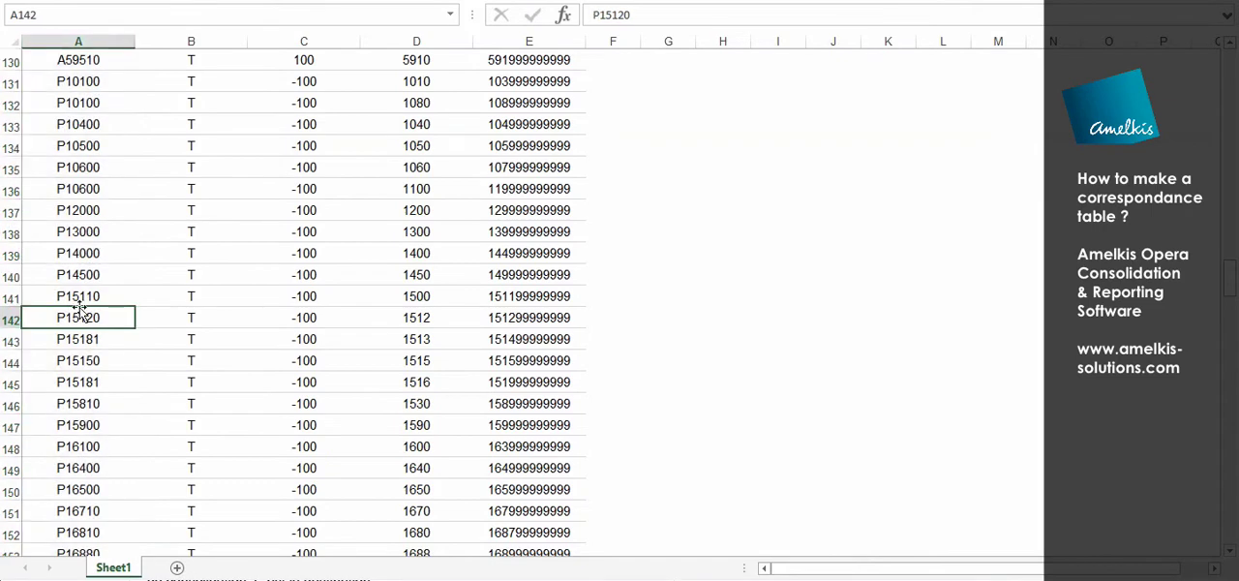
scroll(down, 3)
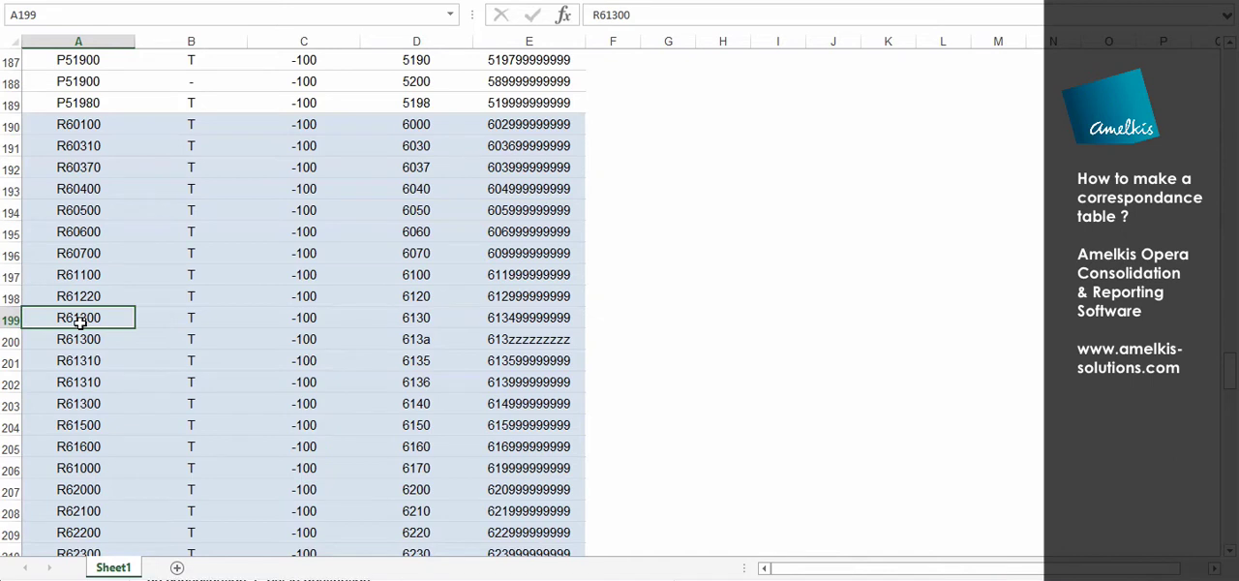
Highlight columns D and E of target codes alternately to compare them.
click(416, 40)
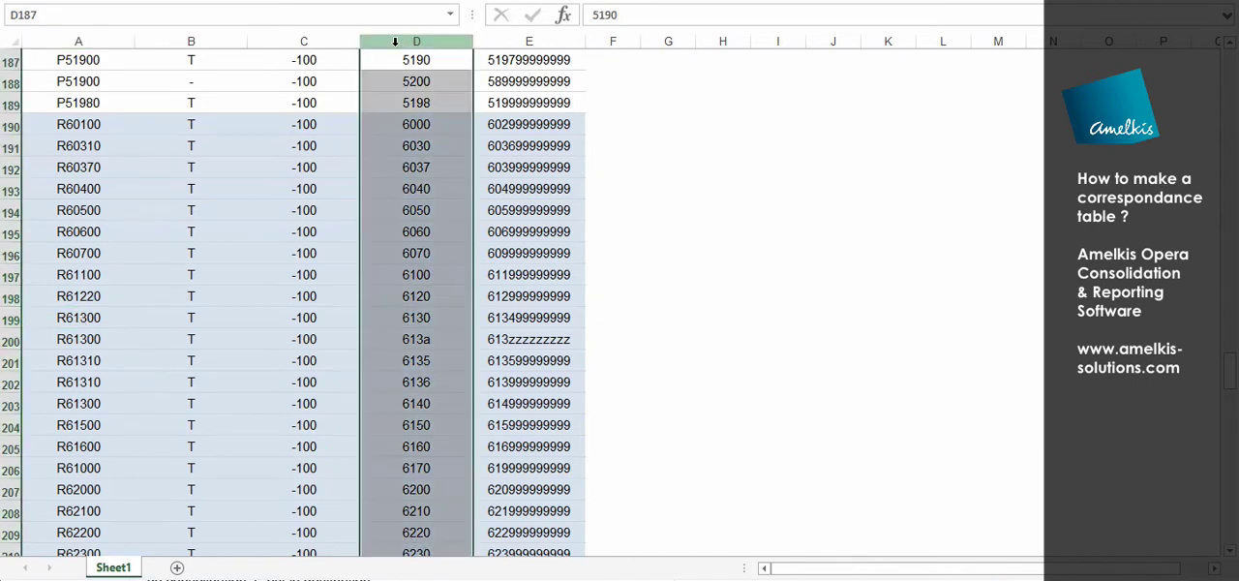
click(529, 58)
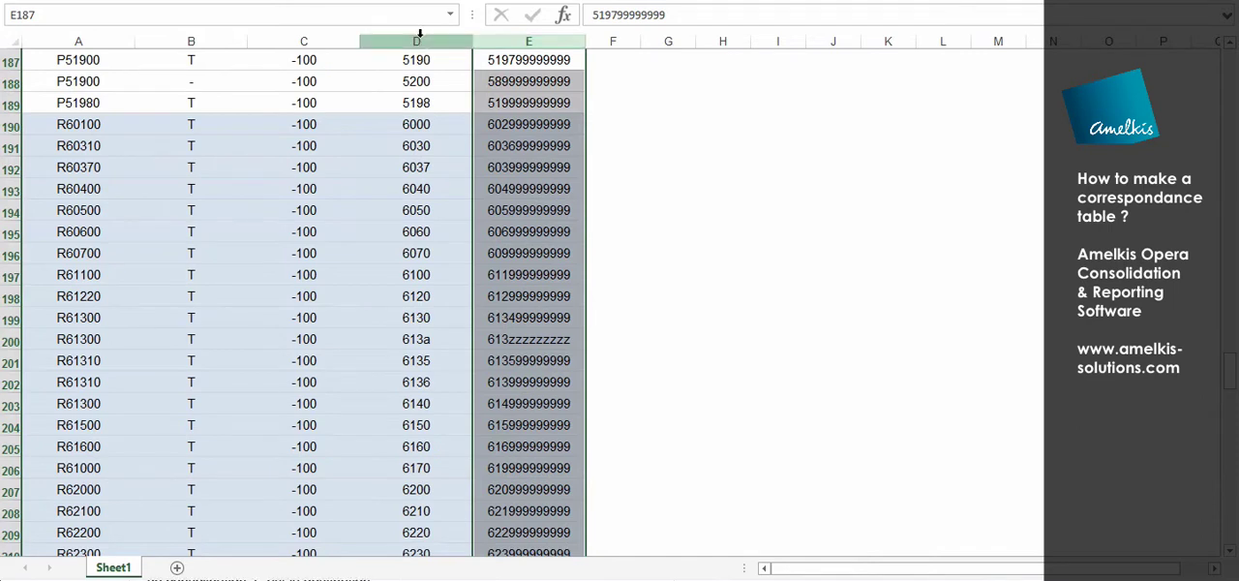
click(417, 60)
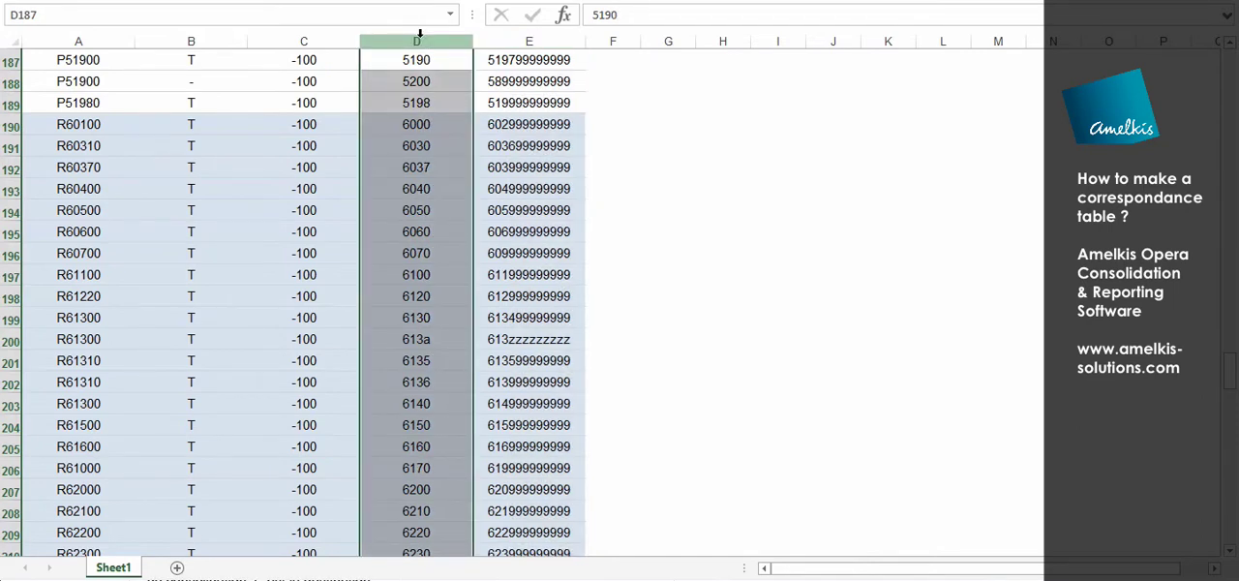
click(528, 58)
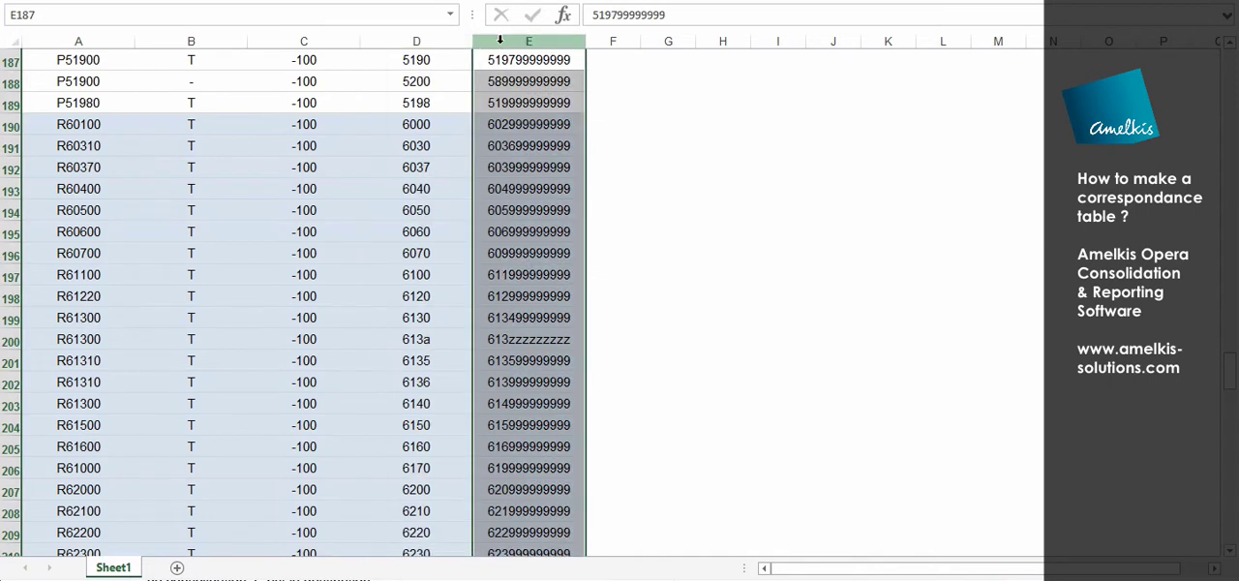
mouse_move(190, 41)
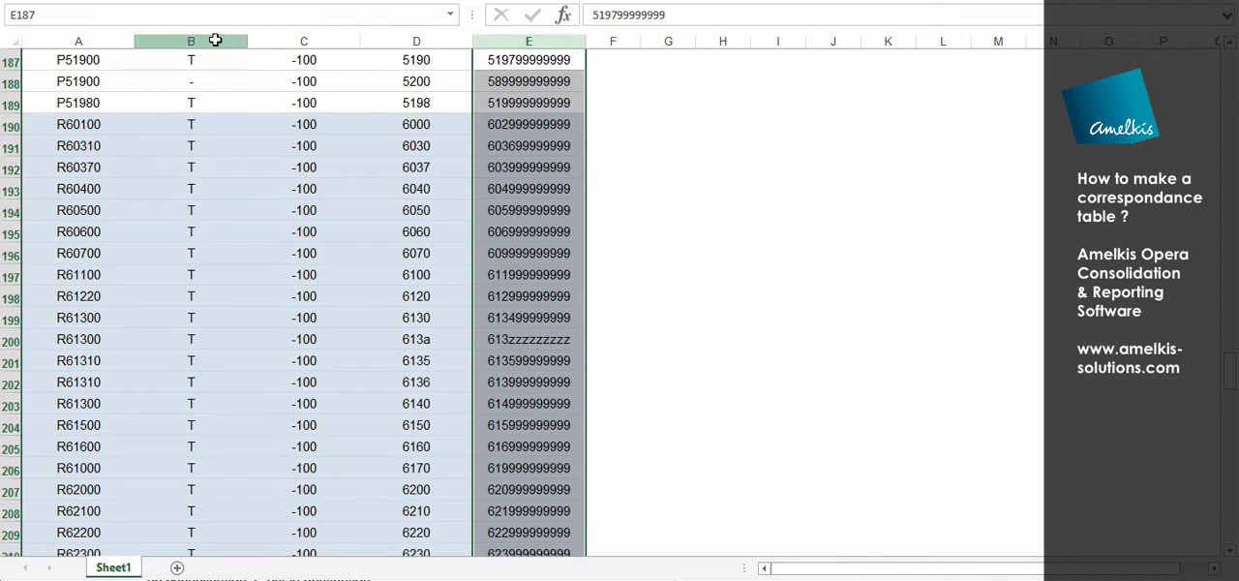
Highlight column B of markers and narrow the selection to the single cell B87.
click(189, 60)
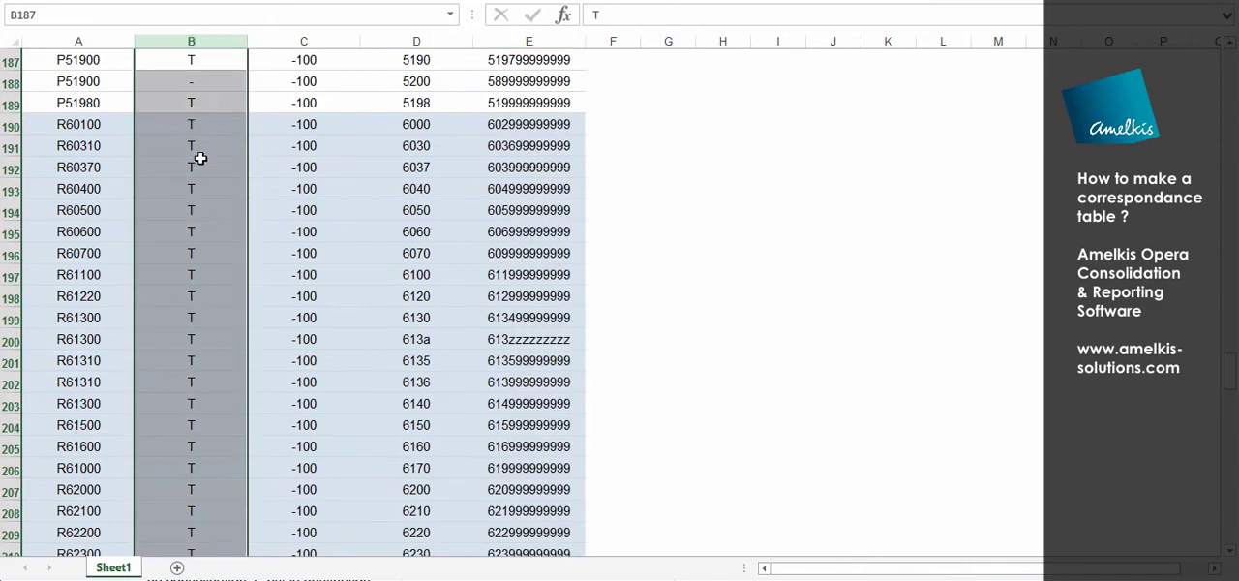
scroll(down, 3)
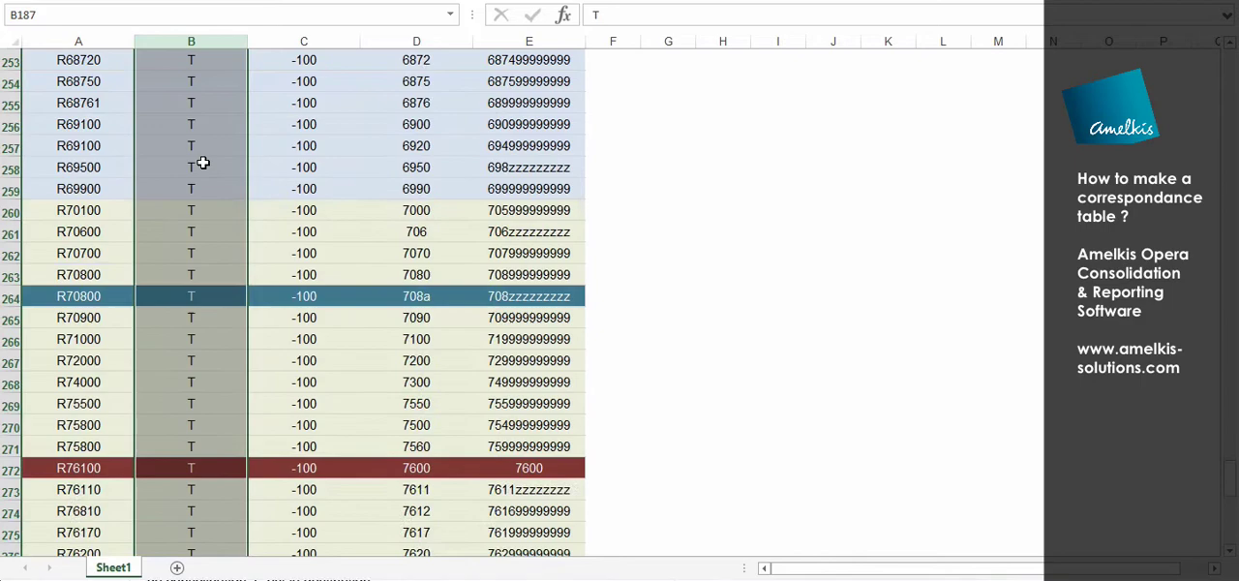
scroll(down, 3)
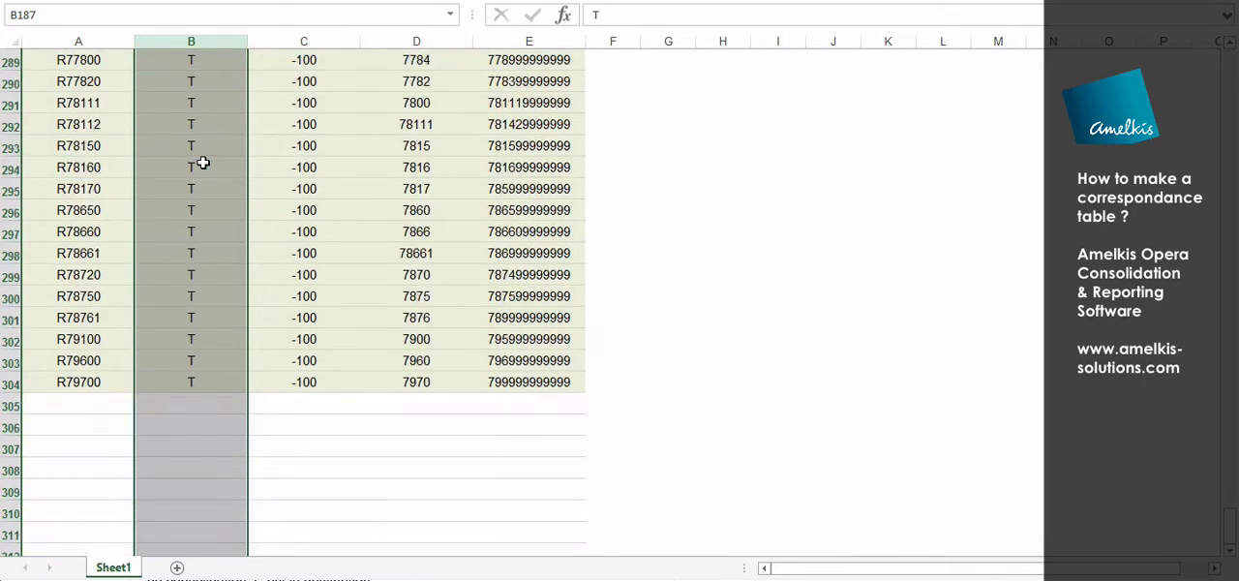
scroll(up, 3)
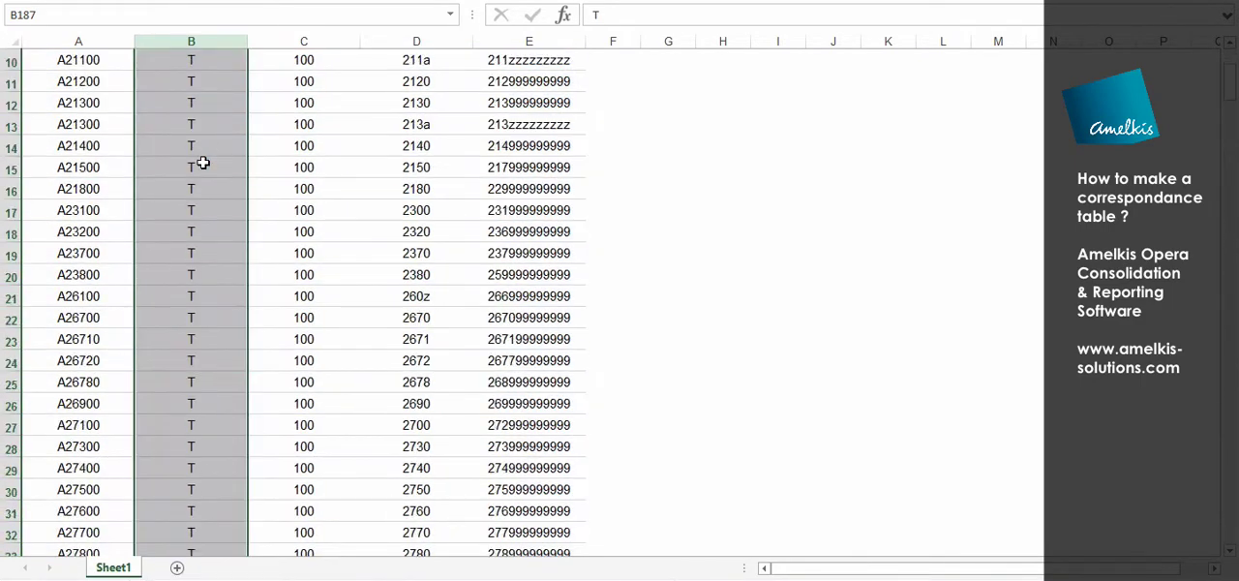
scroll(down, 3)
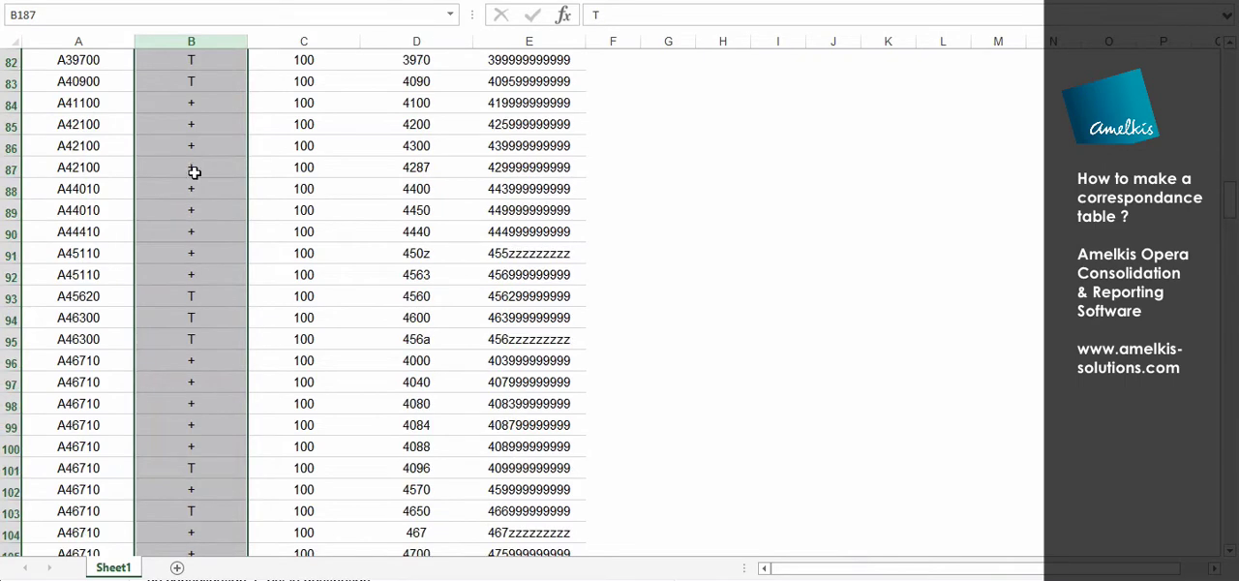
click(189, 167)
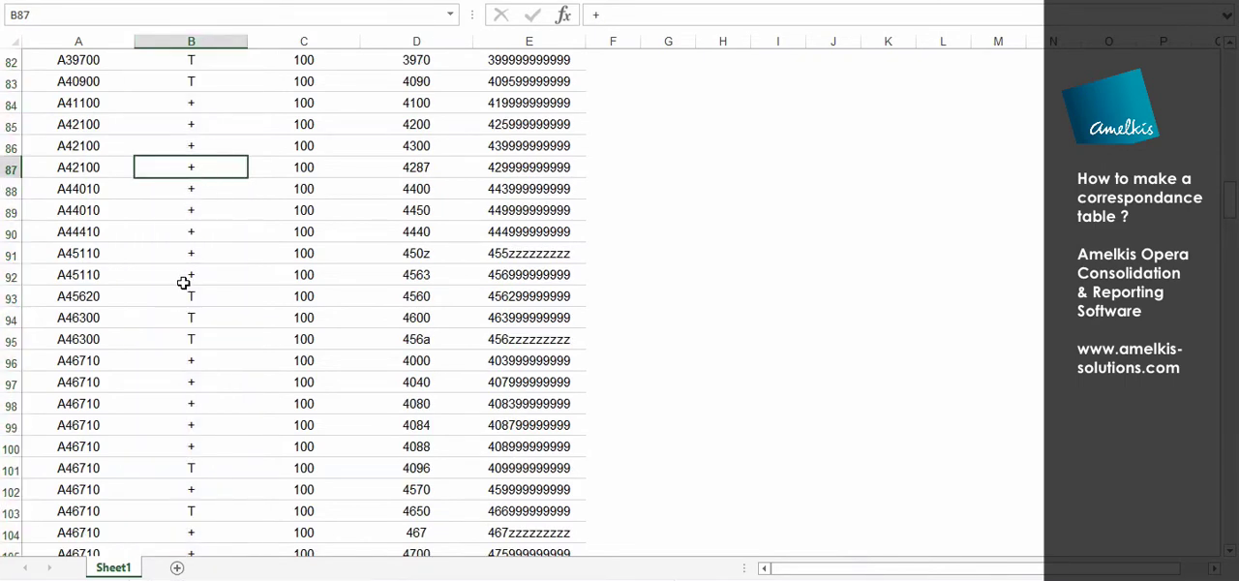
scroll(down, 3)
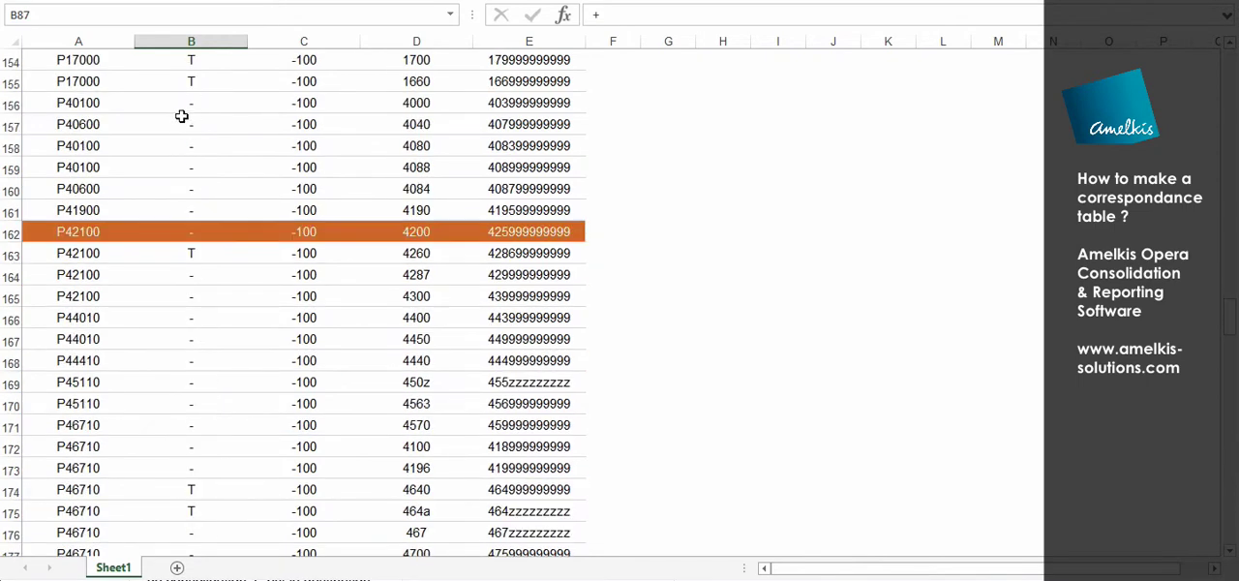
Highlight column C of 100 and -100 multipliers and scroll back up the sheet.
click(190, 145)
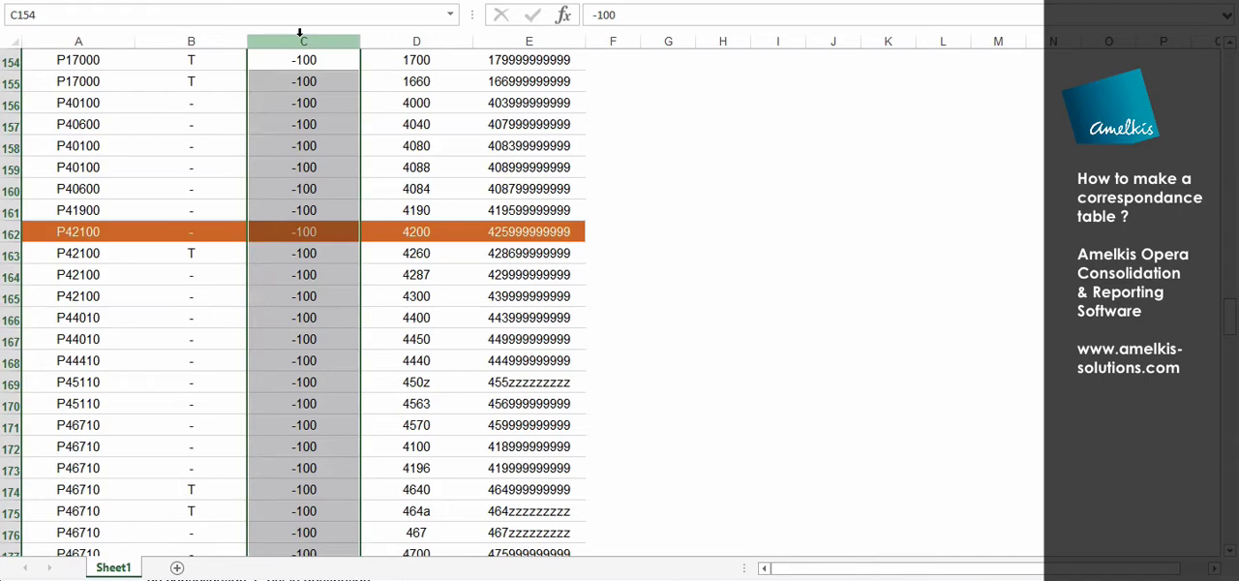
scroll(down, 3)
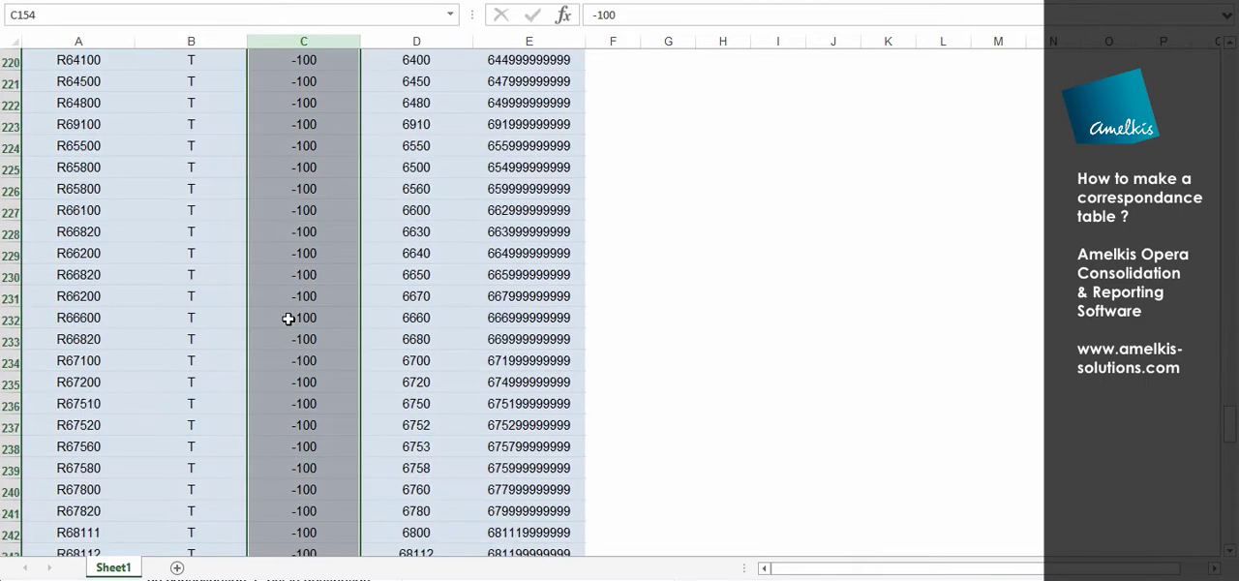
scroll(up, 3)
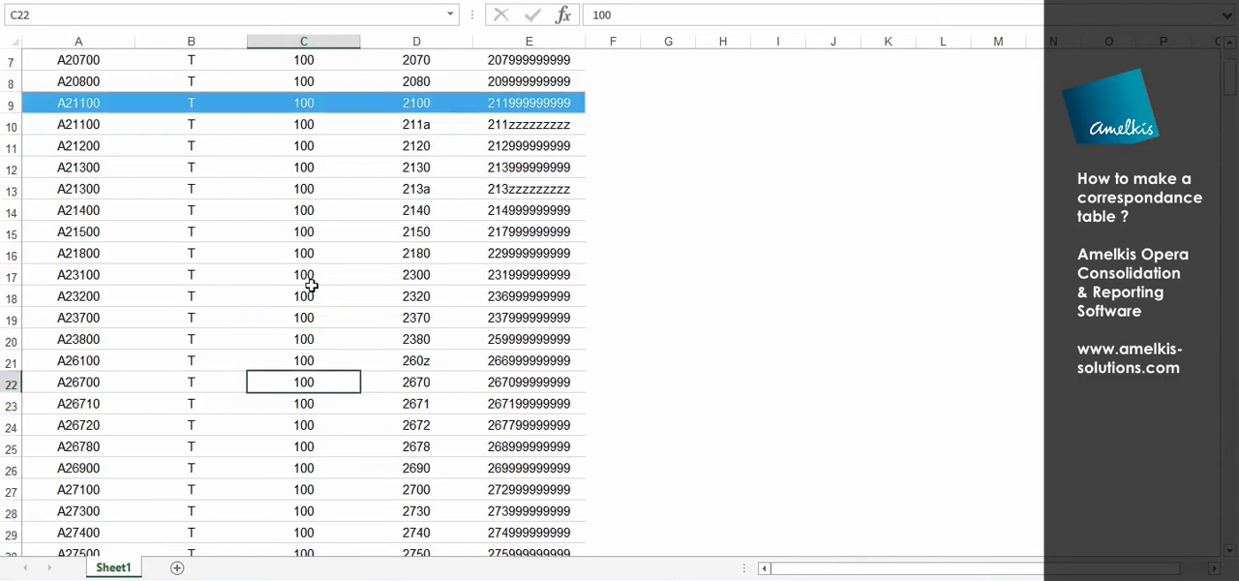
scroll(up, 3)
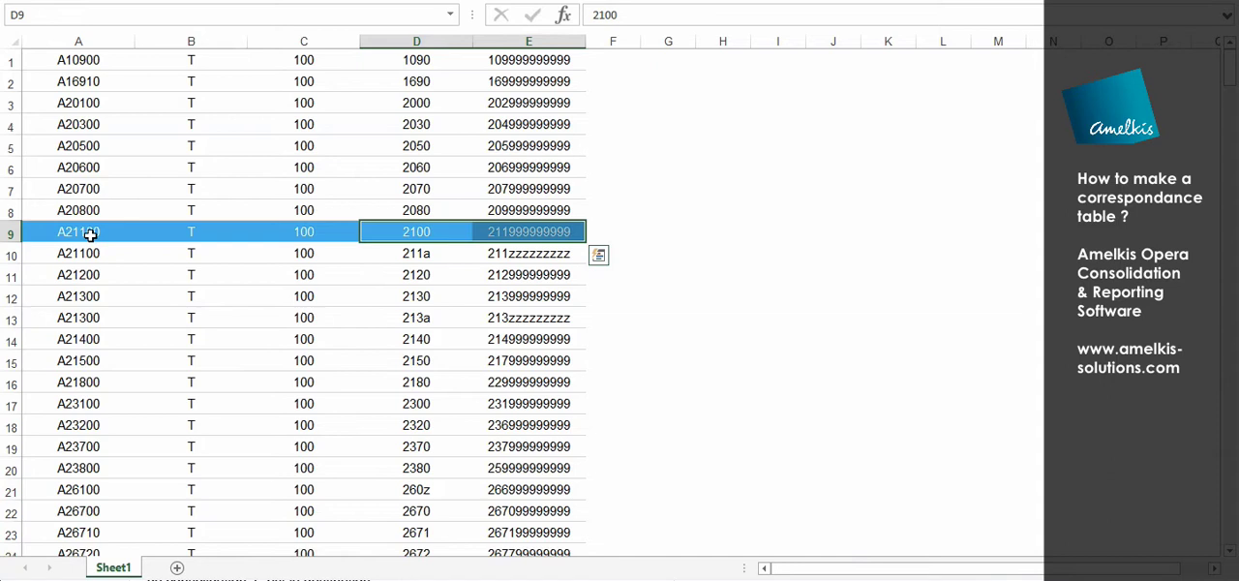
Select cells A9 and B9 of the example row, then scroll down to the orange P42100 row near row 162.
click(77, 232)
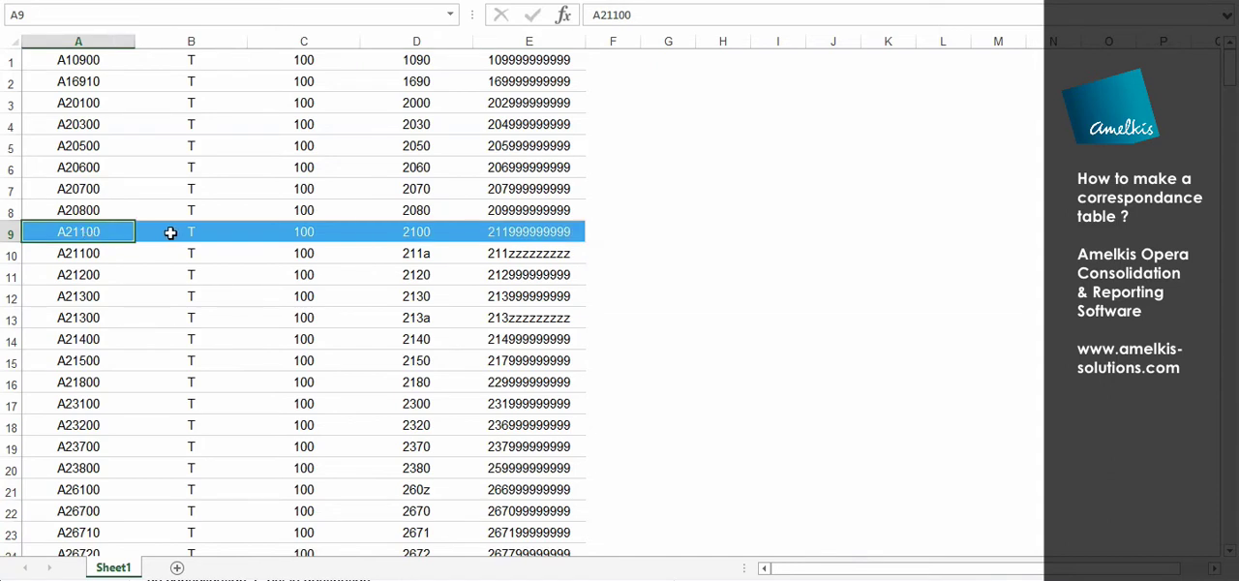
click(190, 232)
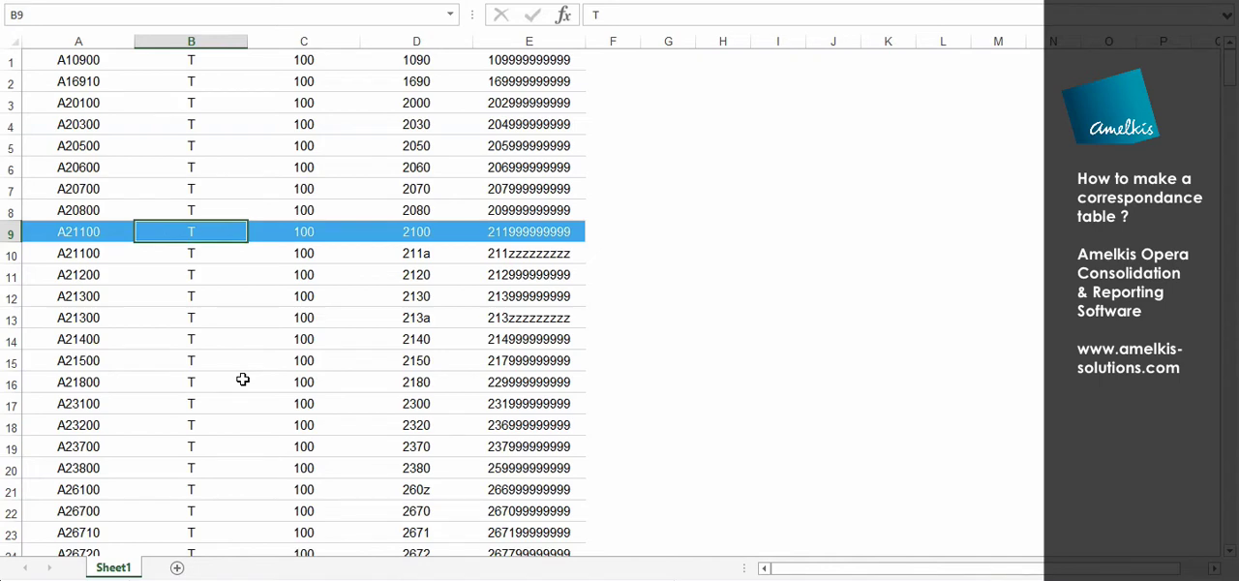
scroll(down, 3)
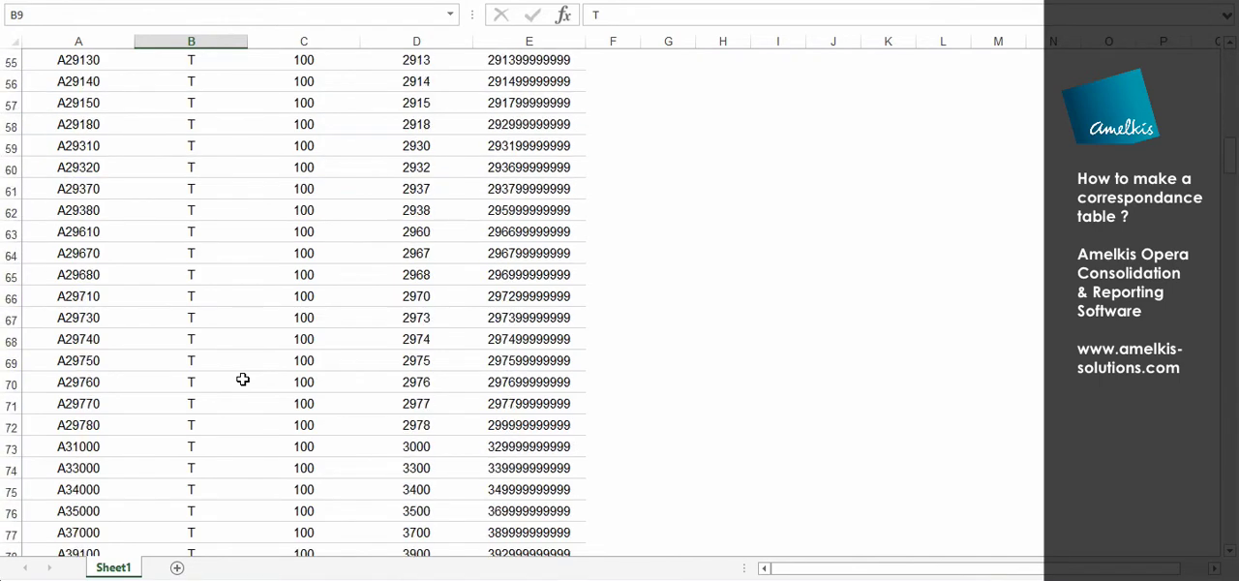
scroll(down, 3)
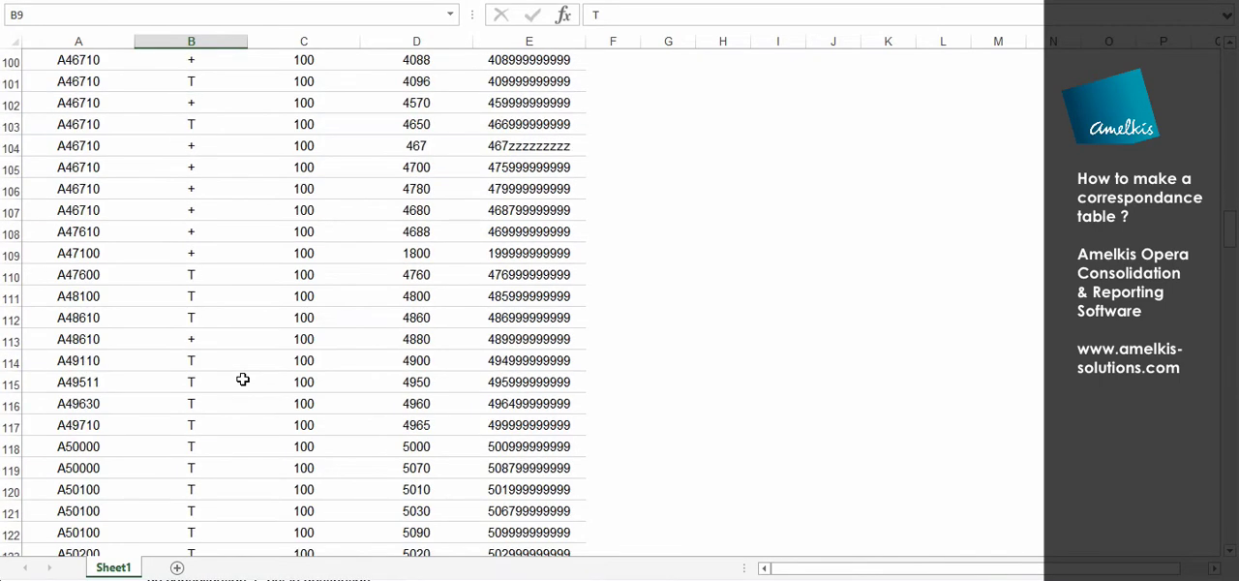
scroll(down, 3)
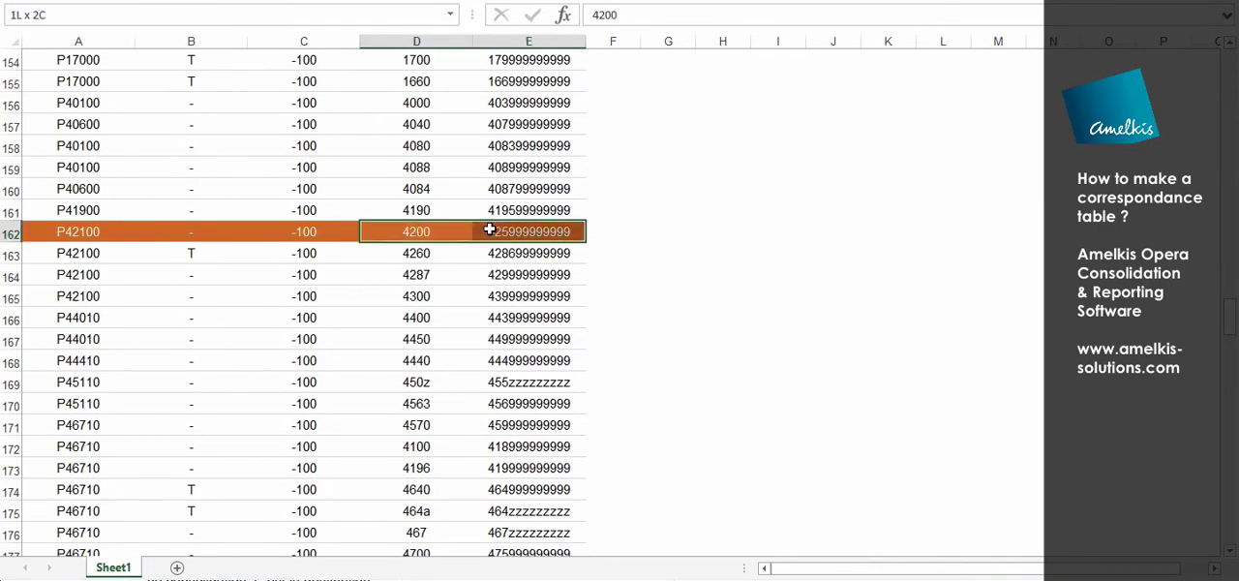
click(190, 232)
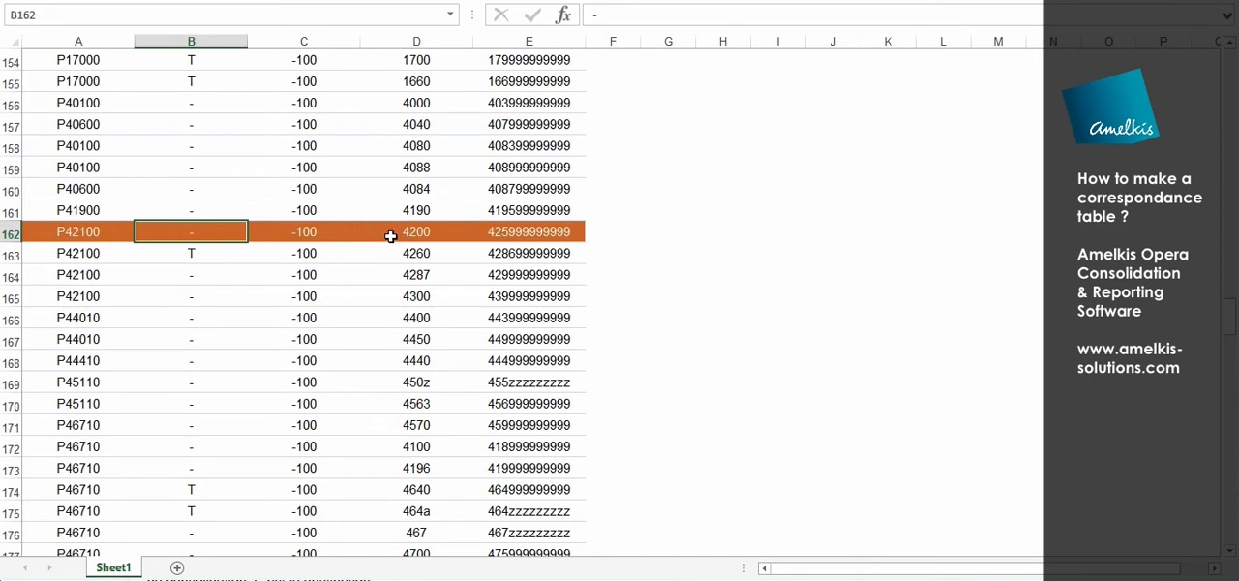
click(78, 232)
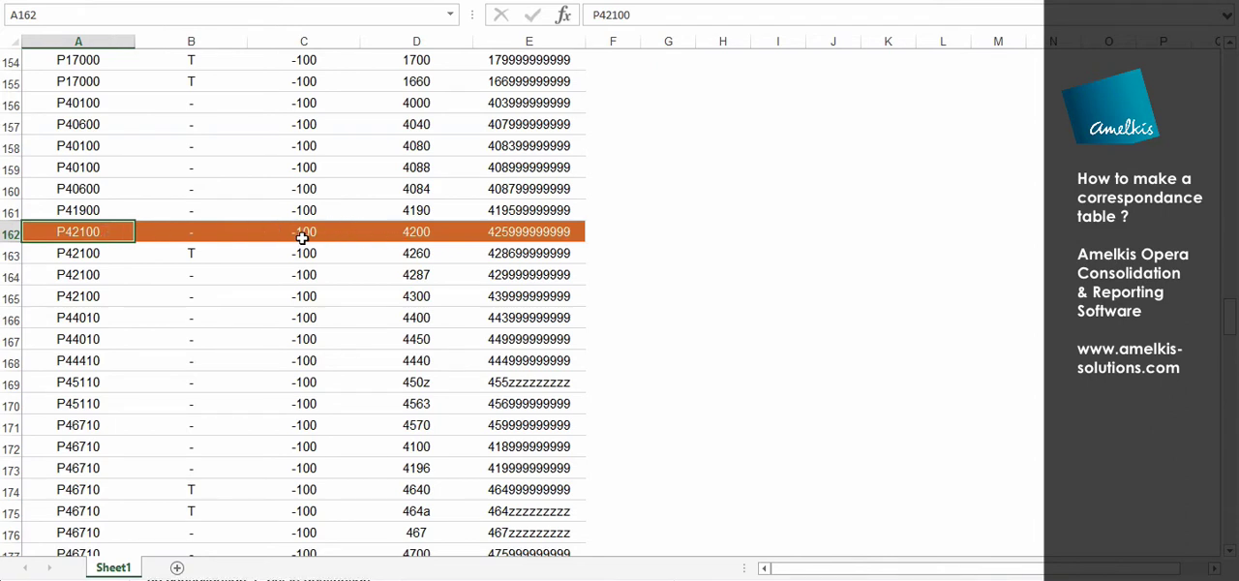
click(304, 232)
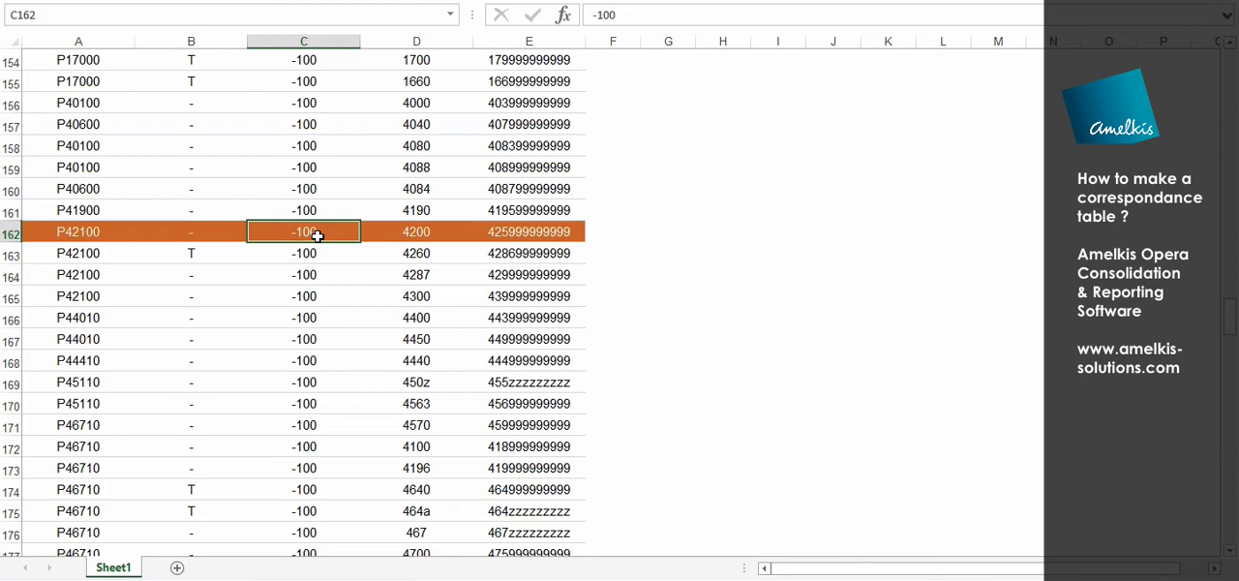
mouse_move(314, 318)
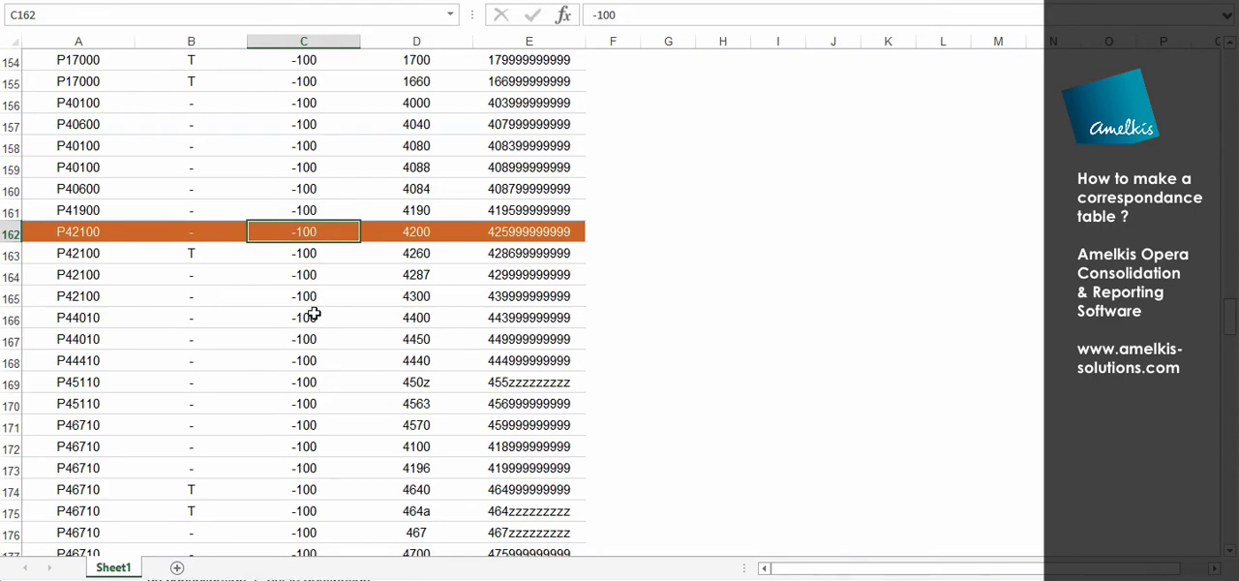
Mark the run of -100 values for the T-marked R61300–R63100 accounts in column C, then clear the selection.
scroll(down, 3)
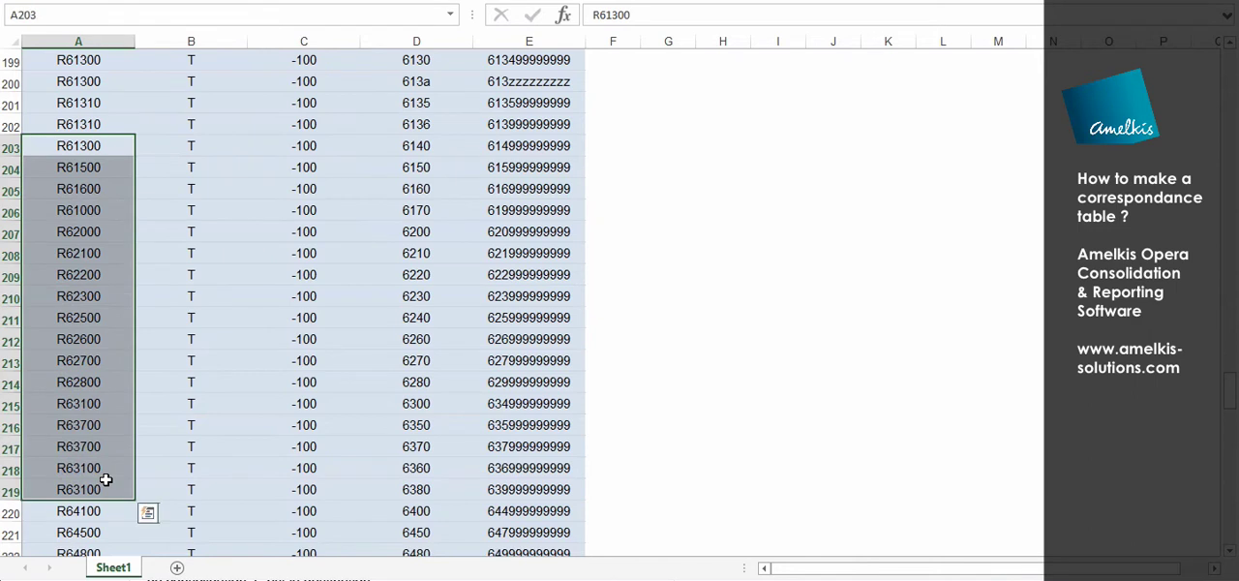
click(190, 294)
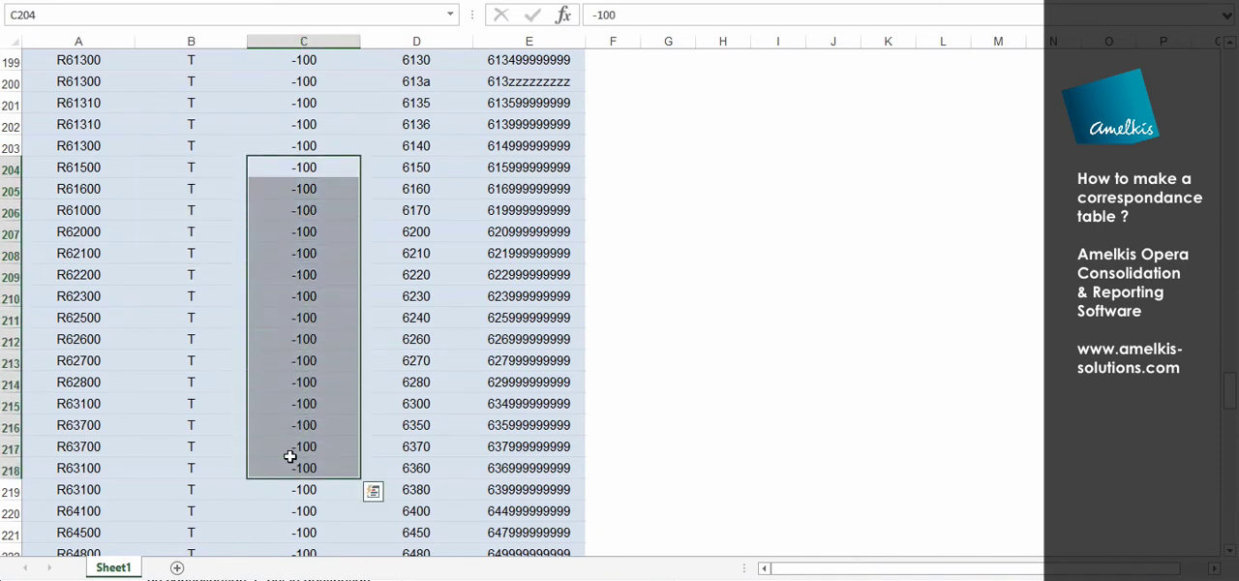
mouse_move(283, 290)
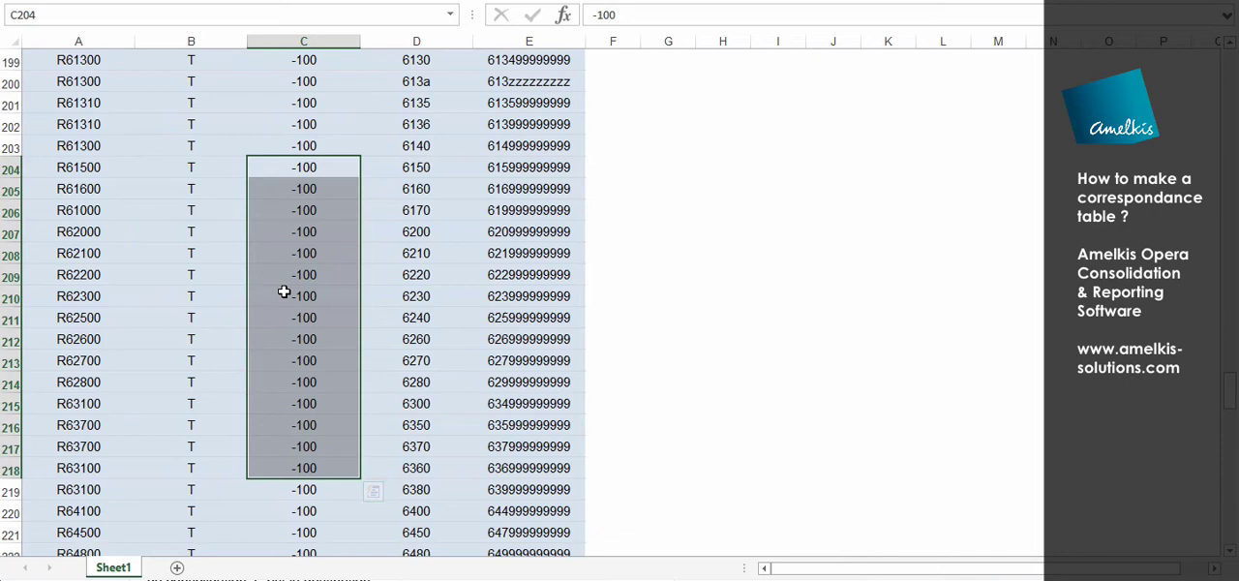
click(302, 294)
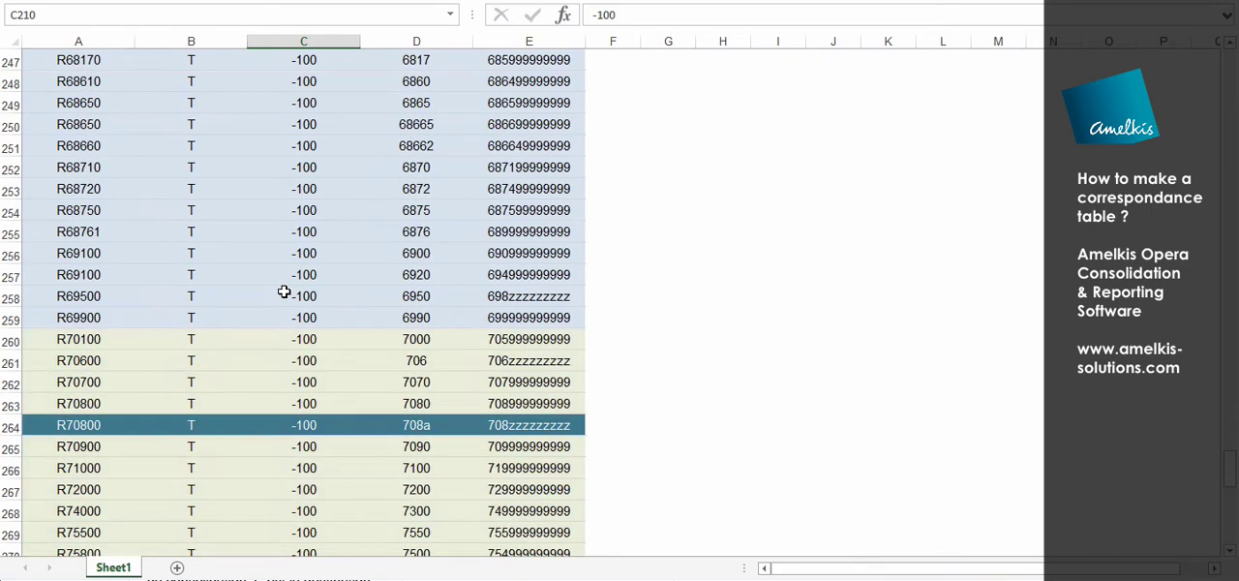
Mark the -100 multipliers in C265:C282 for the R70900–R77200 accounts around the red R76100 row.
scroll(down, 3)
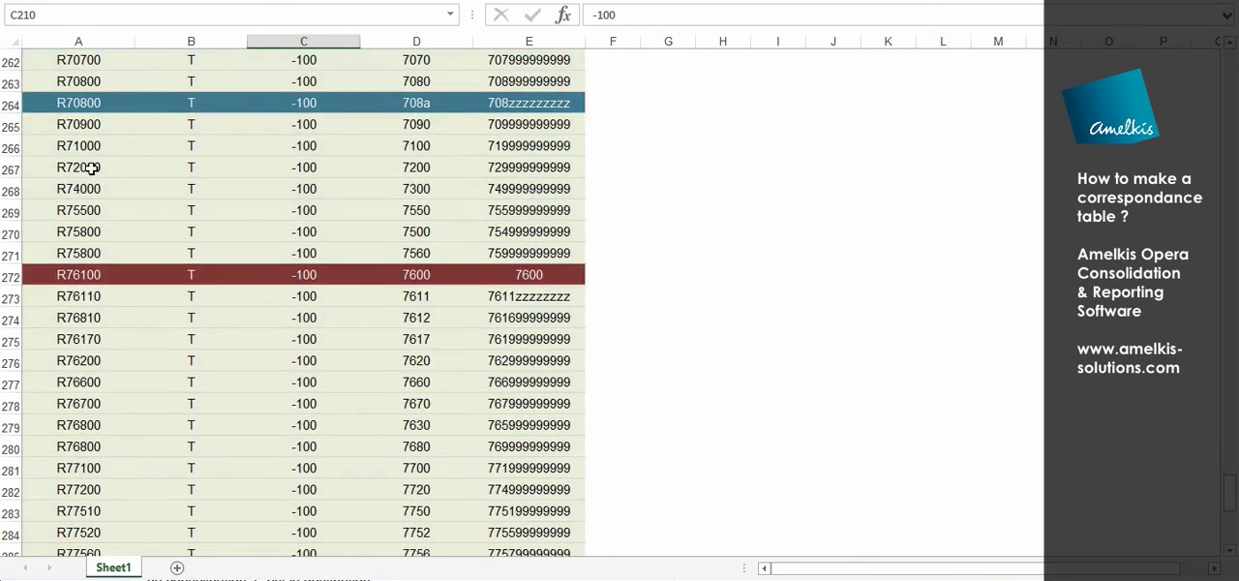
click(77, 124)
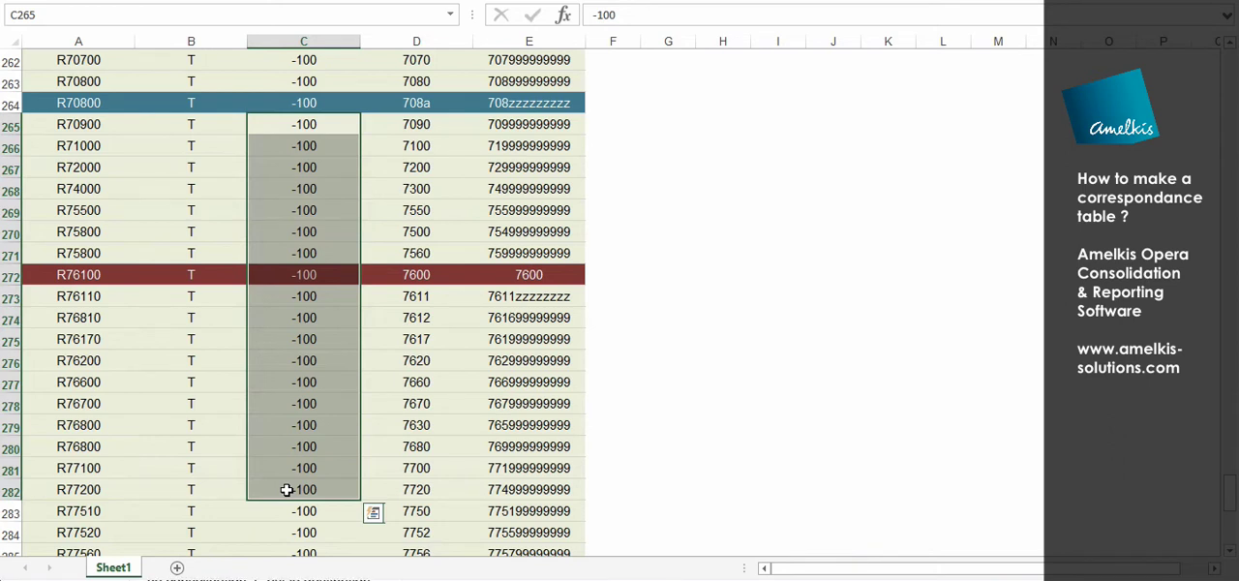
mouse_move(337, 207)
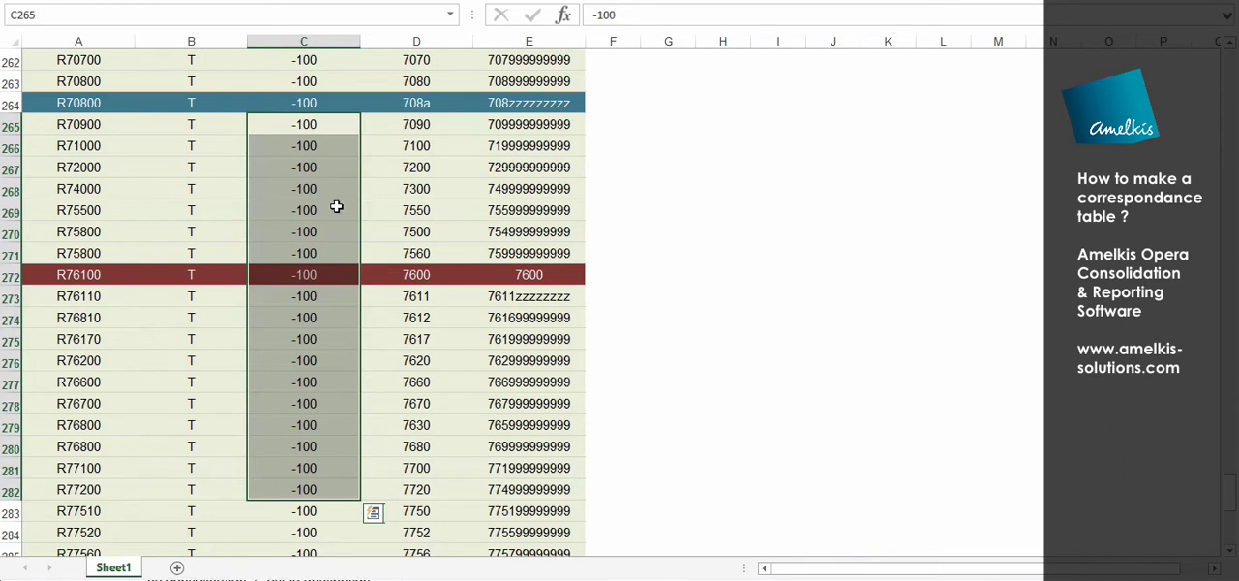
mouse_move(325, 156)
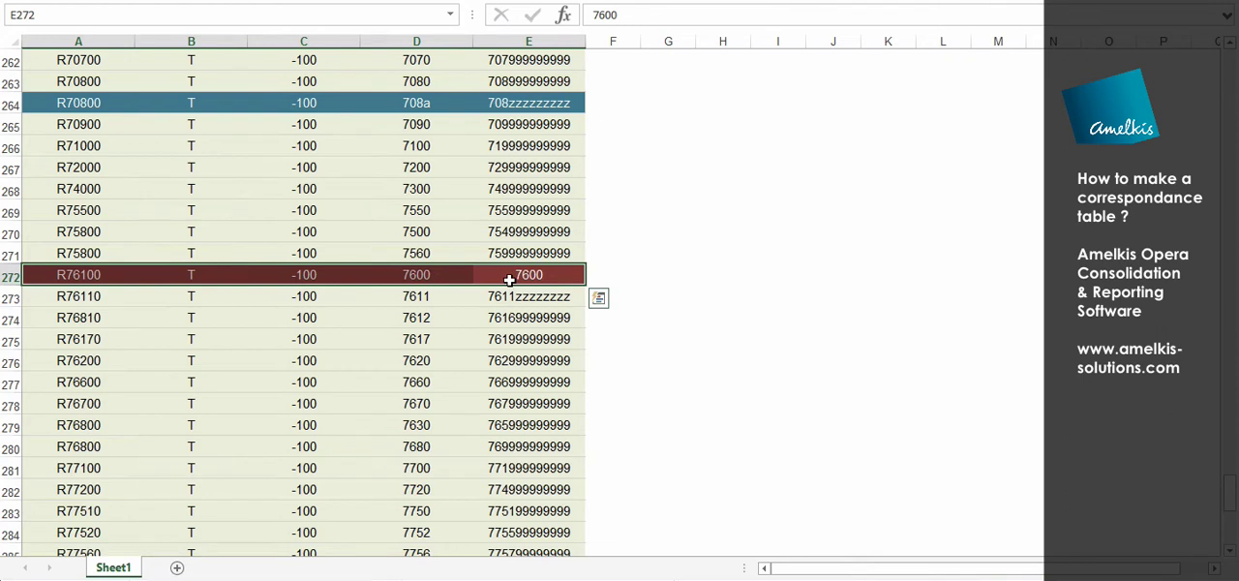
click(416, 275)
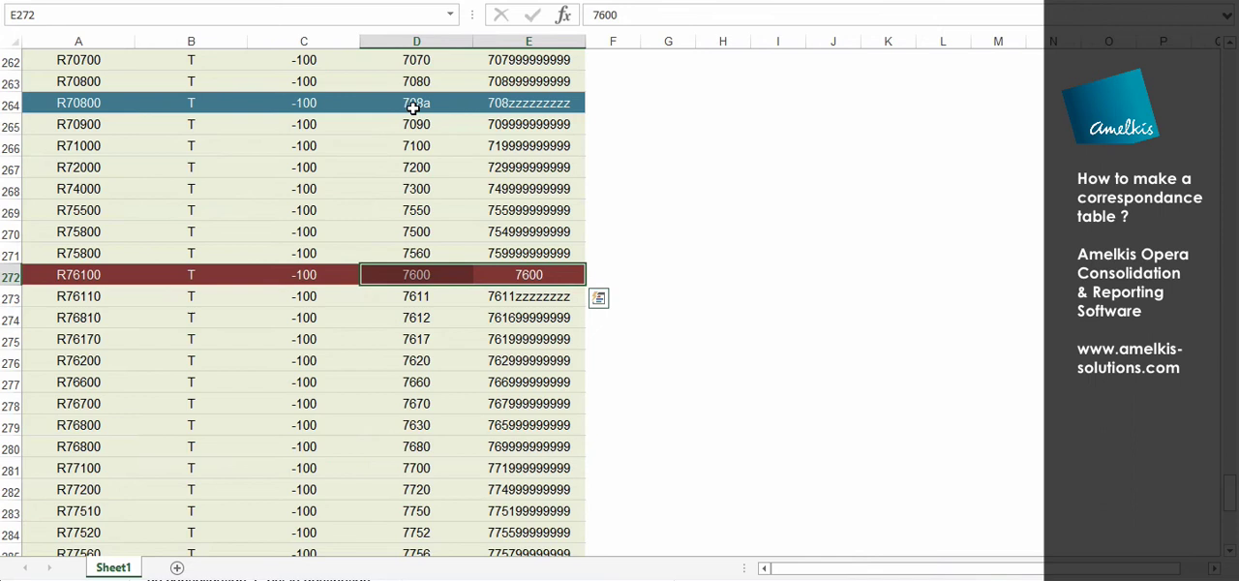
click(416, 102)
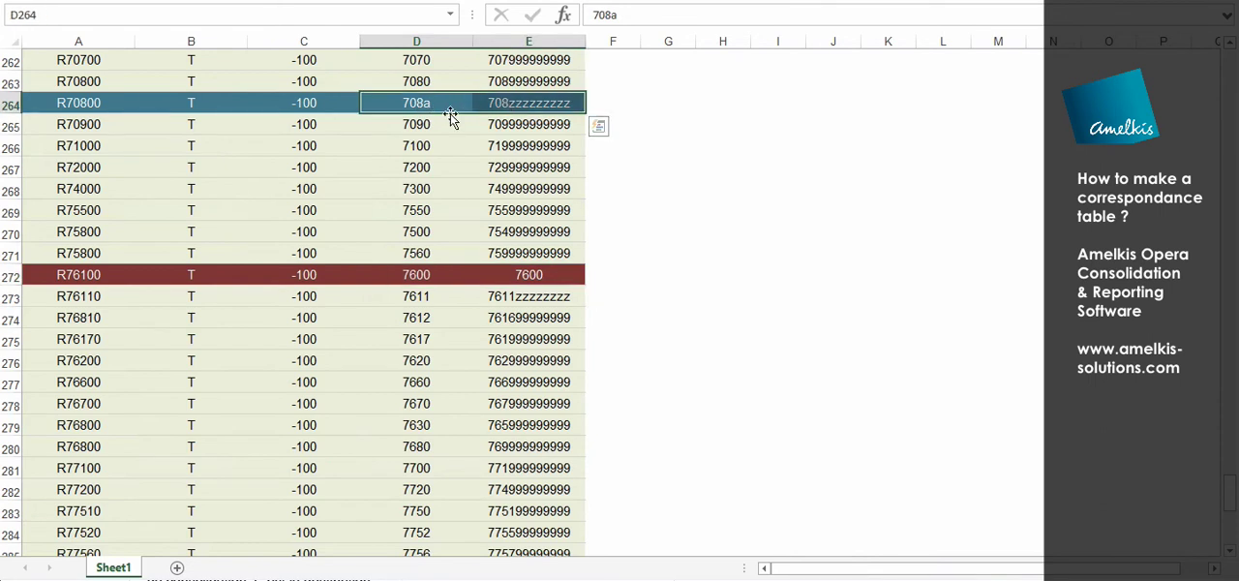
scroll(up, 3)
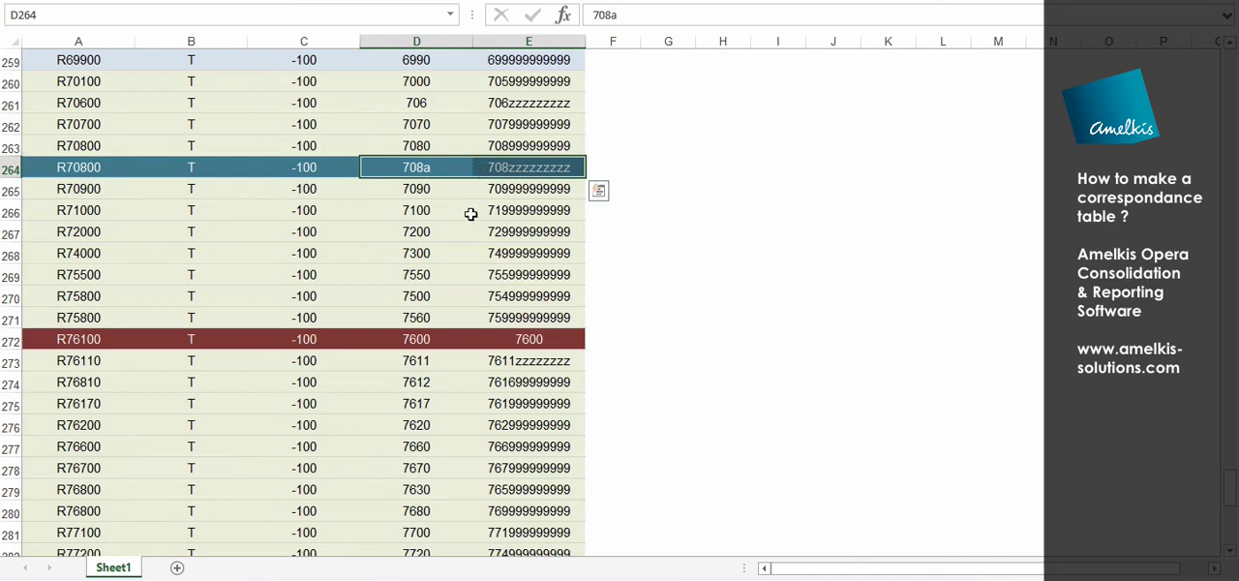
scroll(down, 3)
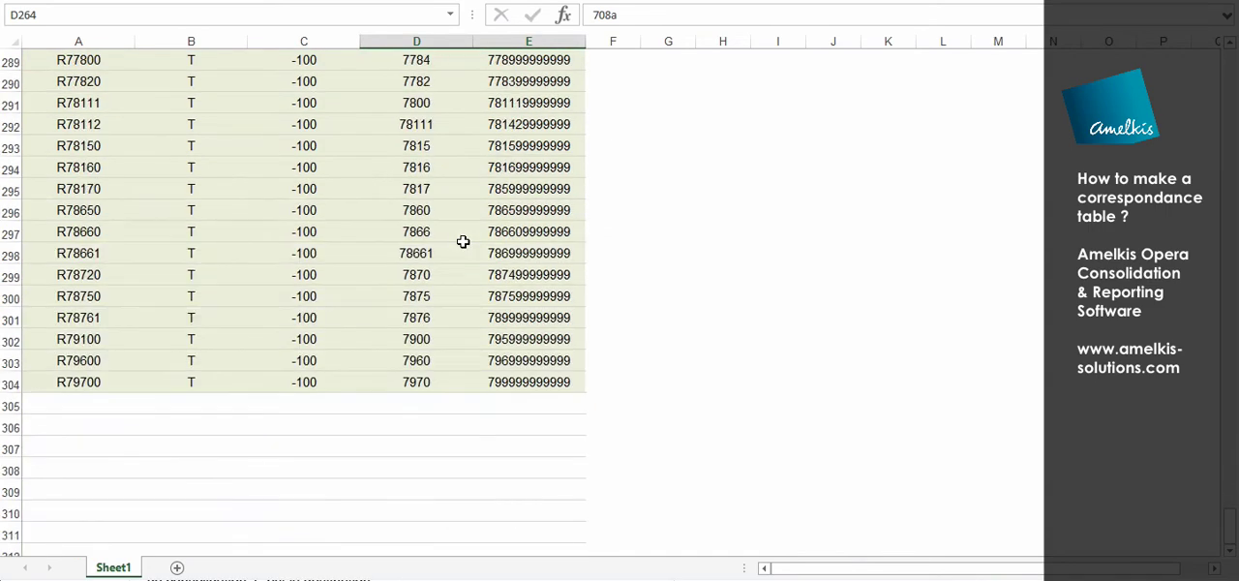
scroll(up, 3)
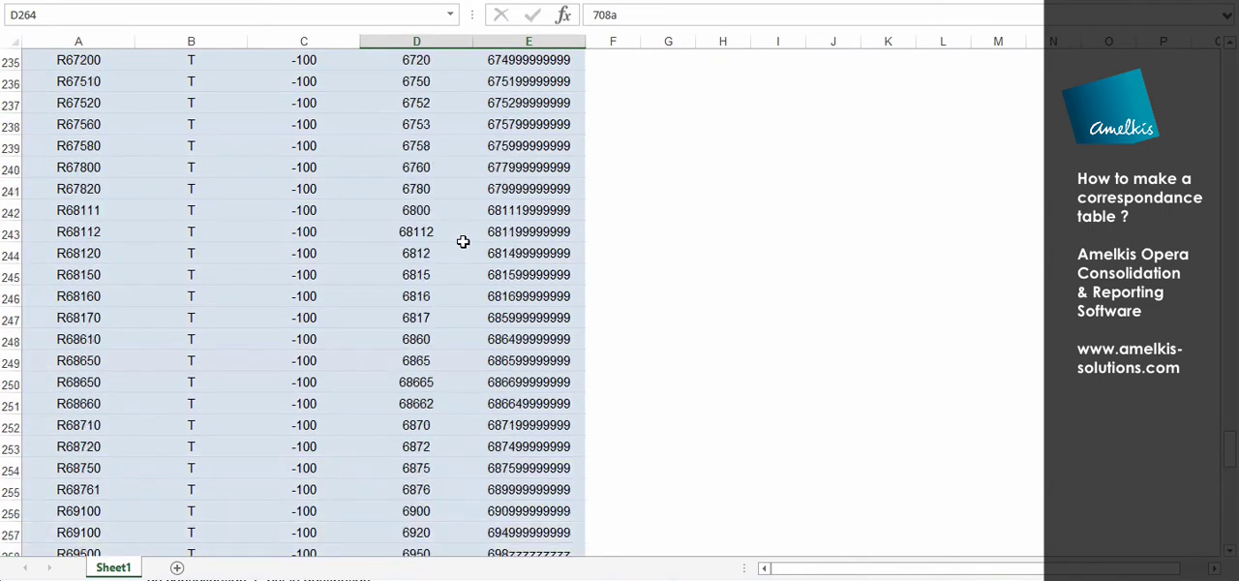
scroll(up, 3)
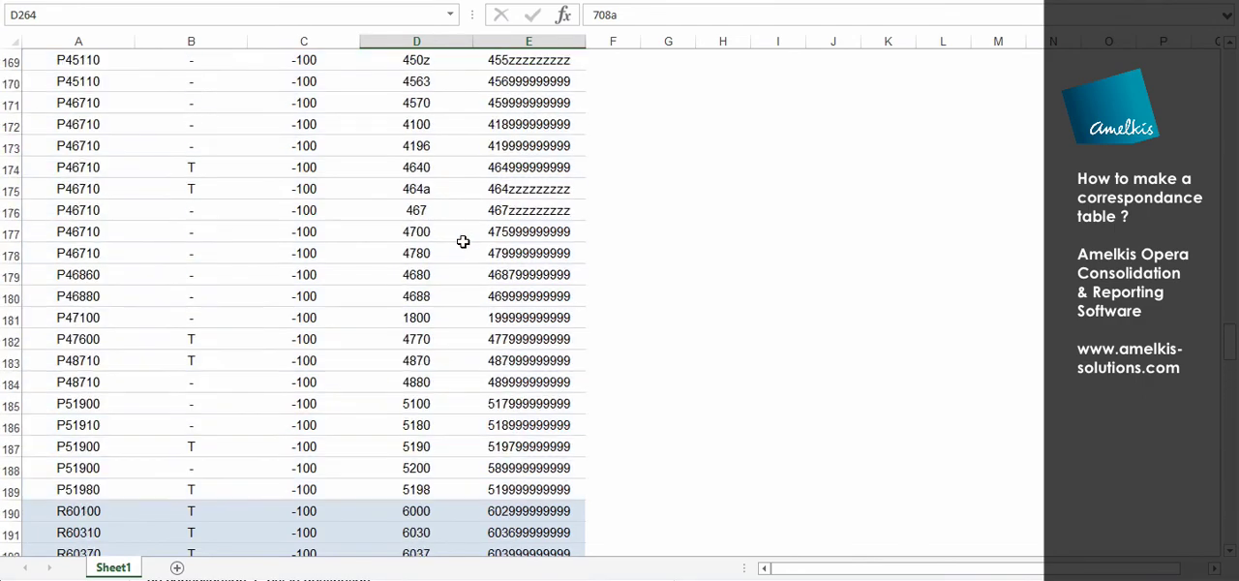
scroll(down, 3)
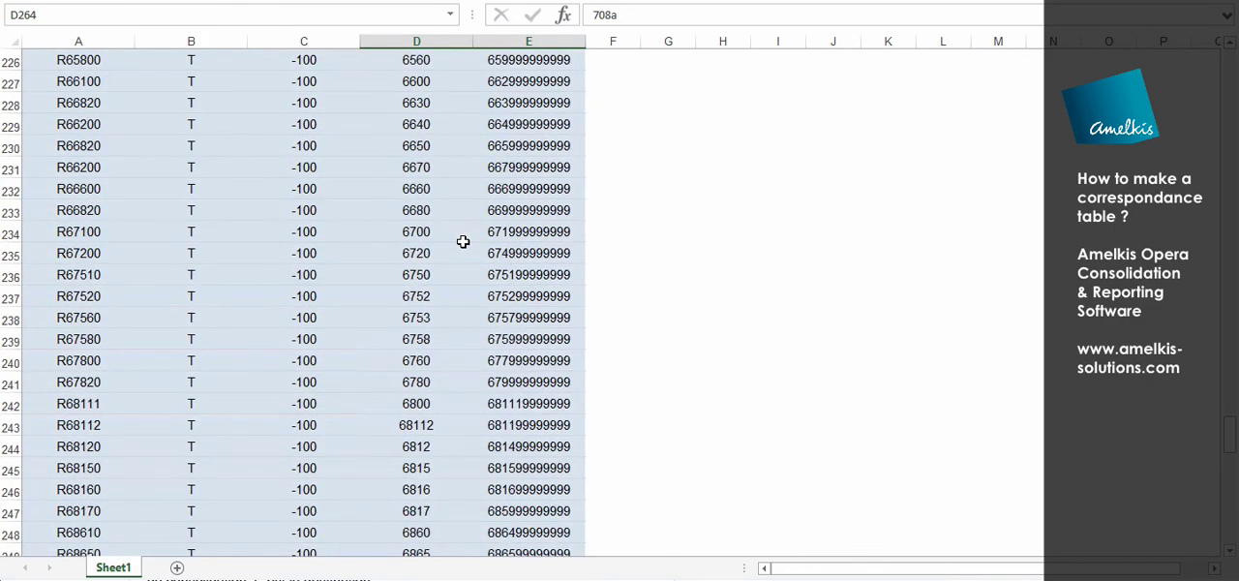